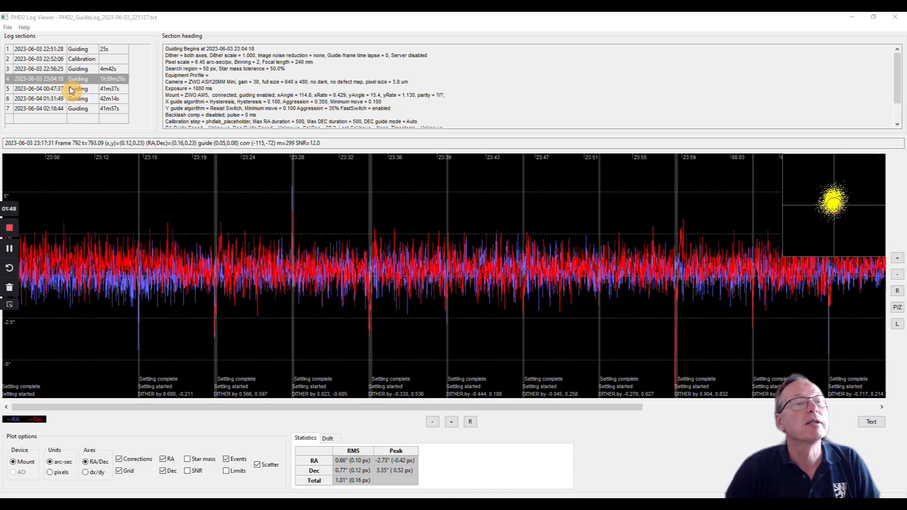
pyautogui.moveTo(96, 93)
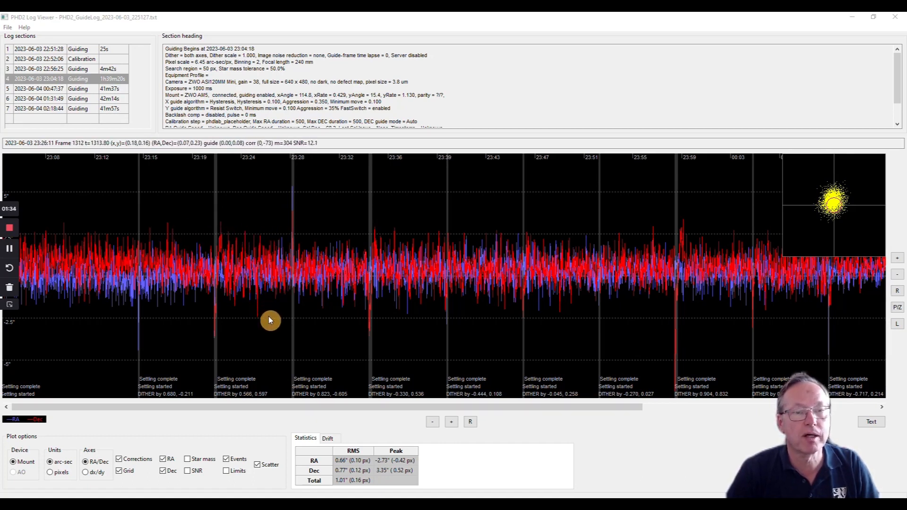
pyautogui.moveTo(279, 247)
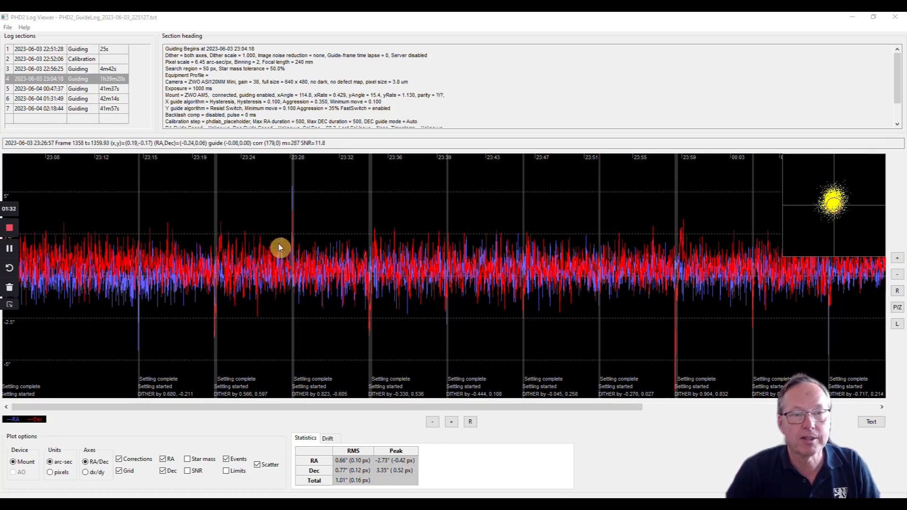
pyautogui.moveTo(343, 252)
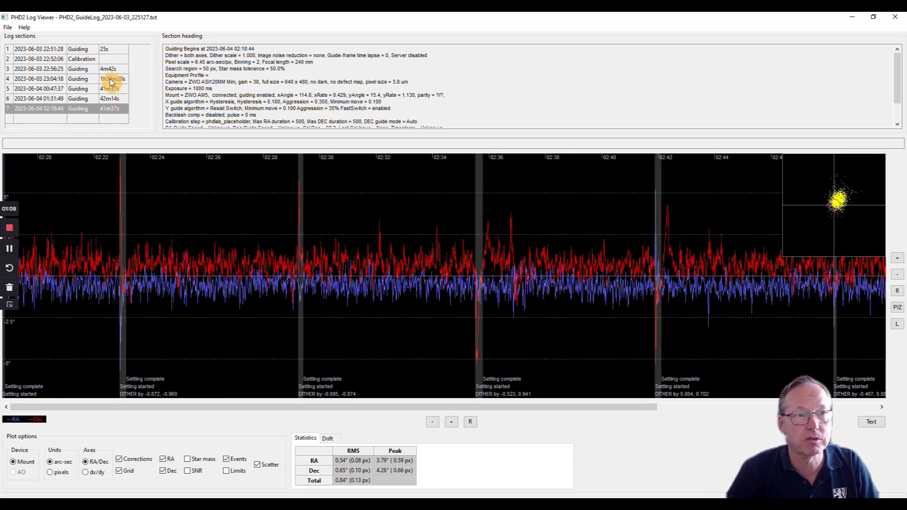
# Show RA/Dec drift and polar alignment error for the 23:04:18 guiding section
pyautogui.click(114, 78)
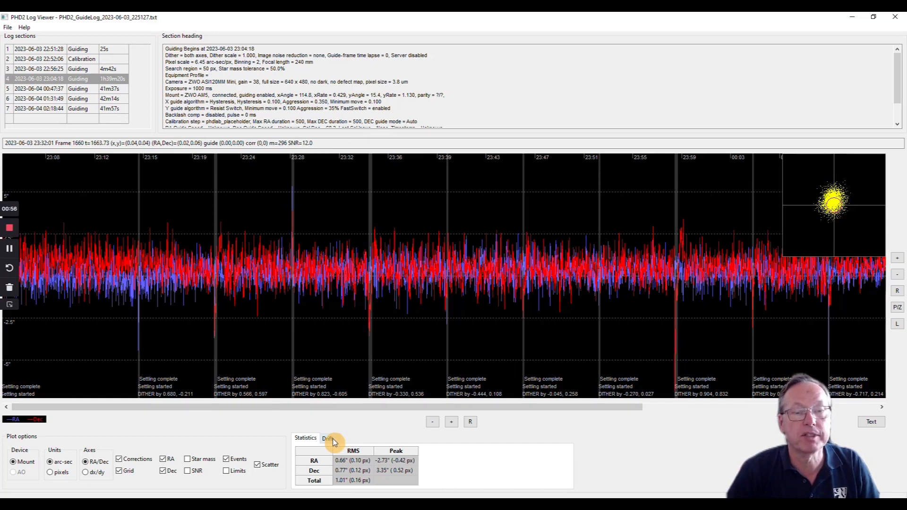
pyautogui.click(328, 438)
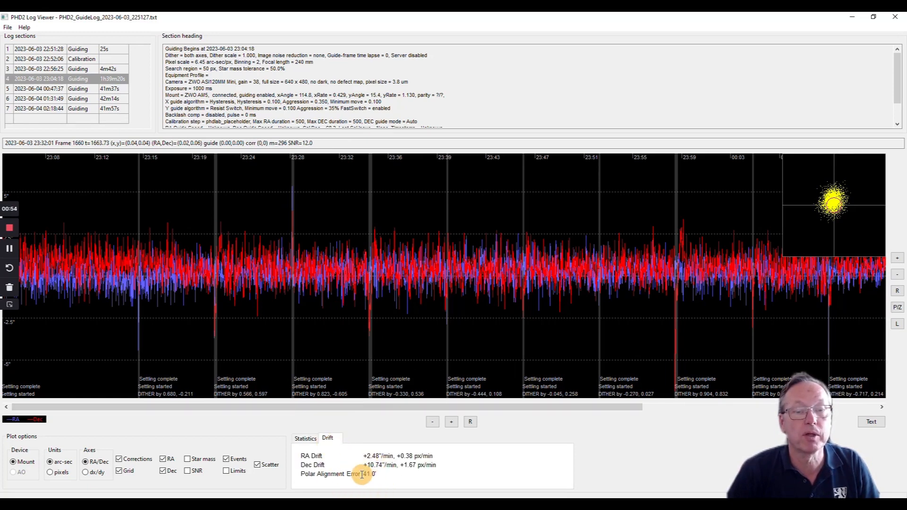
pyautogui.doubleClick(368, 474)
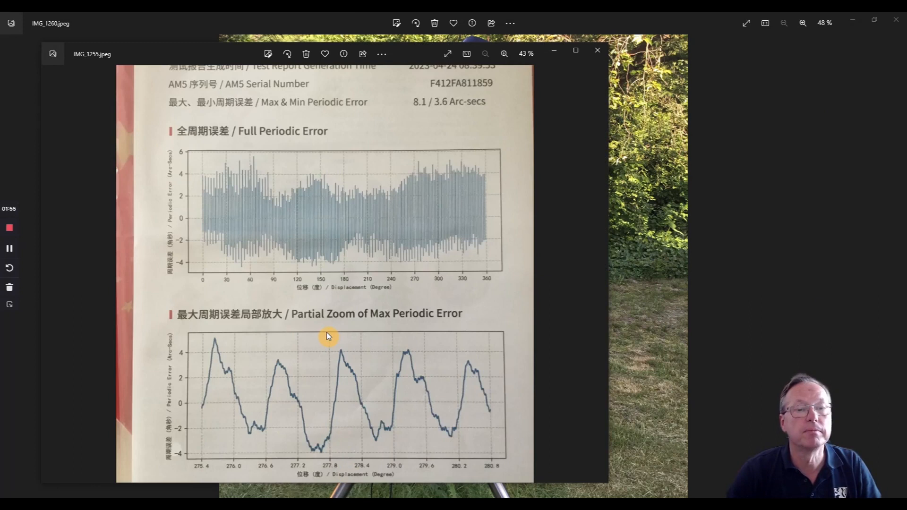
pyautogui.moveTo(363, 166)
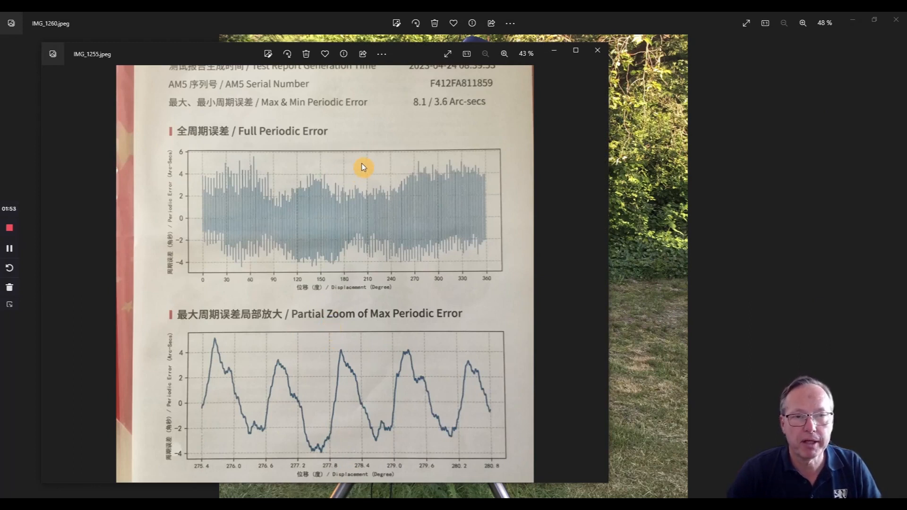
pyautogui.moveTo(390, 173)
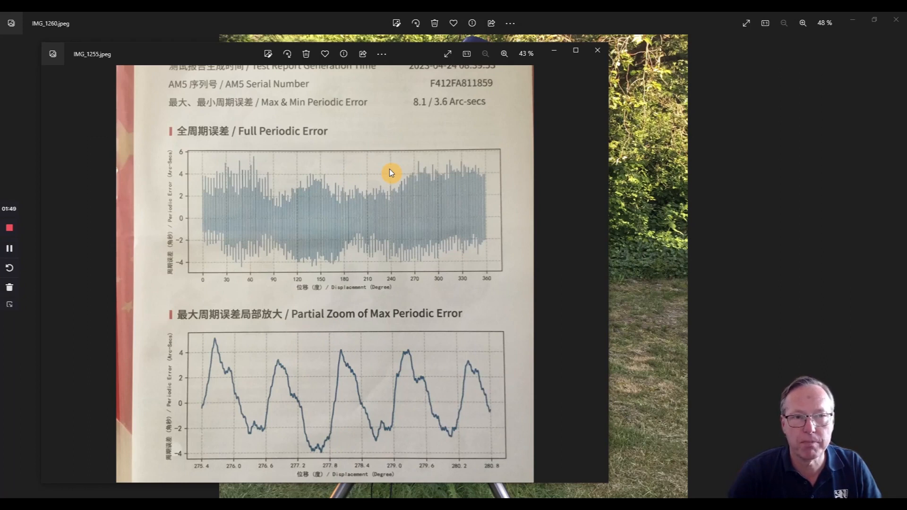
pyautogui.moveTo(249, 137)
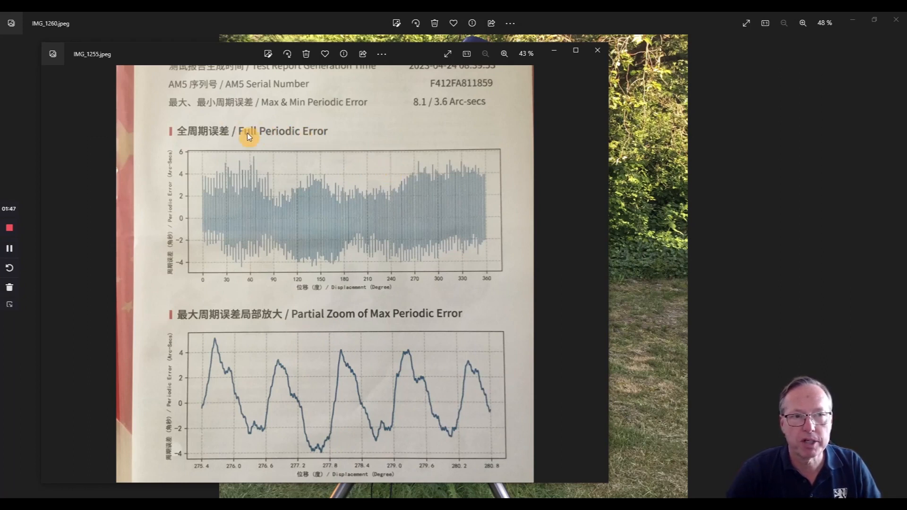
pyautogui.moveTo(309, 323)
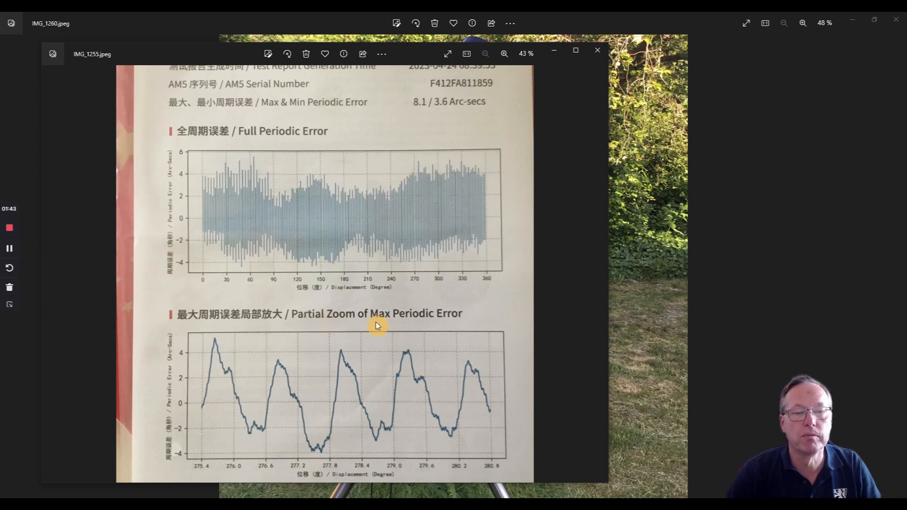
pyautogui.moveTo(340, 322)
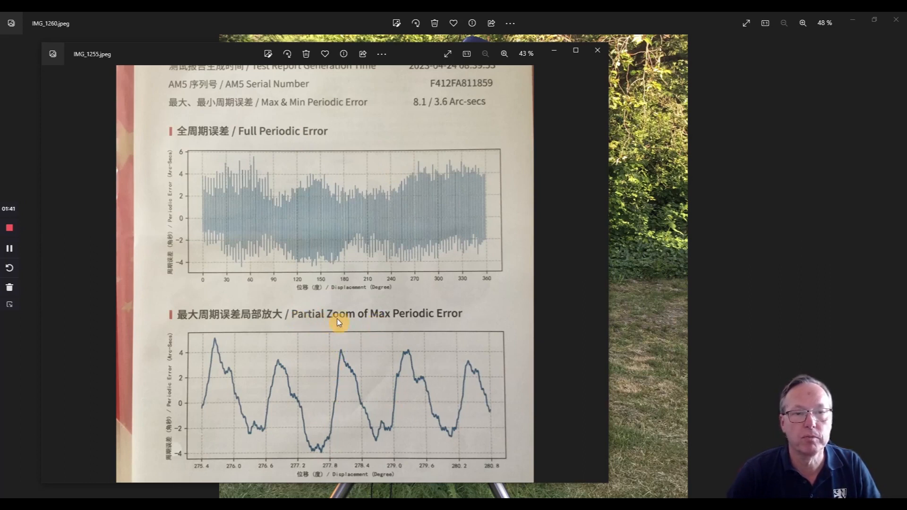
pyautogui.moveTo(449, 219)
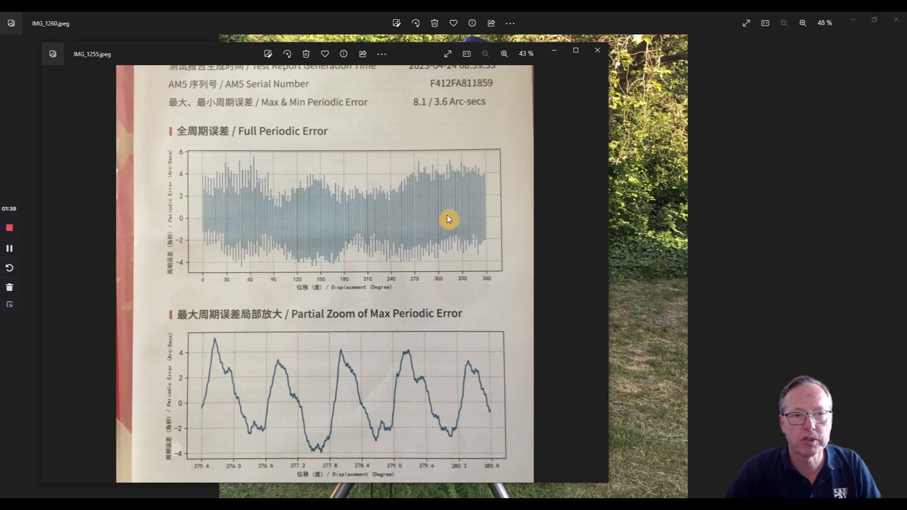
pyautogui.moveTo(217, 169)
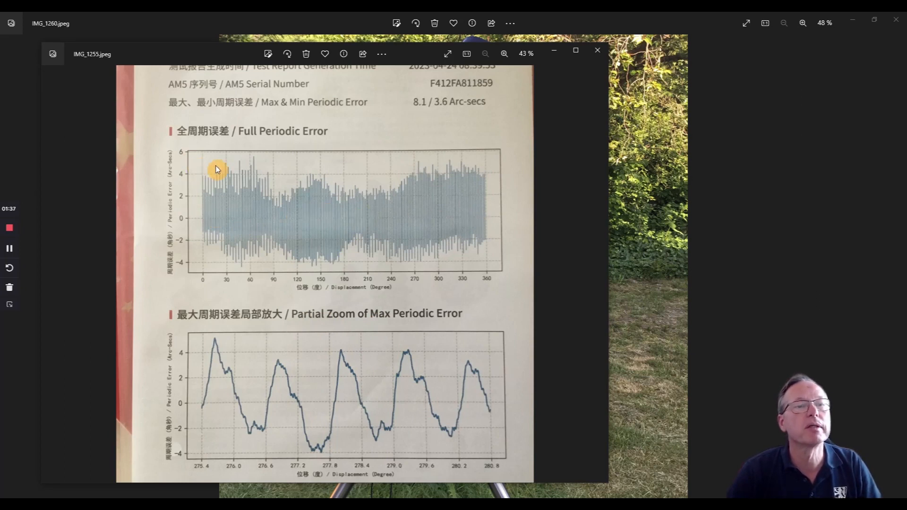
pyautogui.moveTo(182, 161)
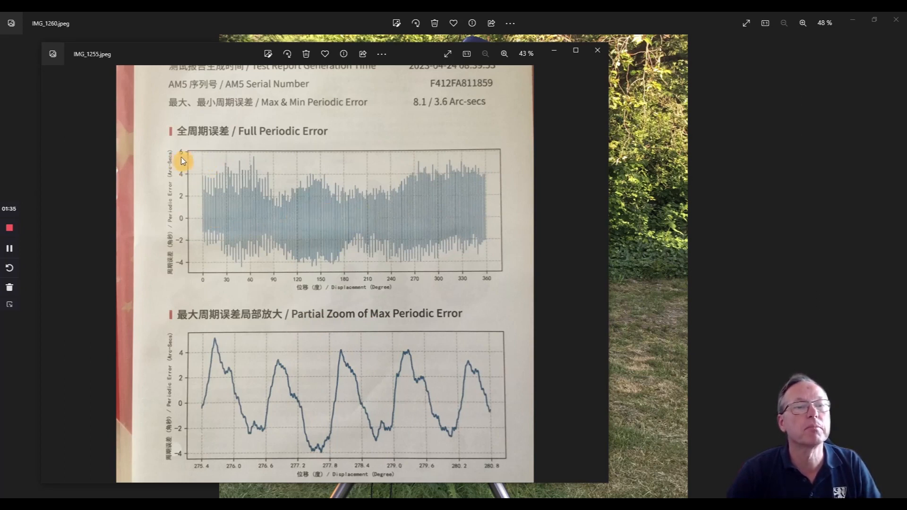
pyautogui.moveTo(195, 281)
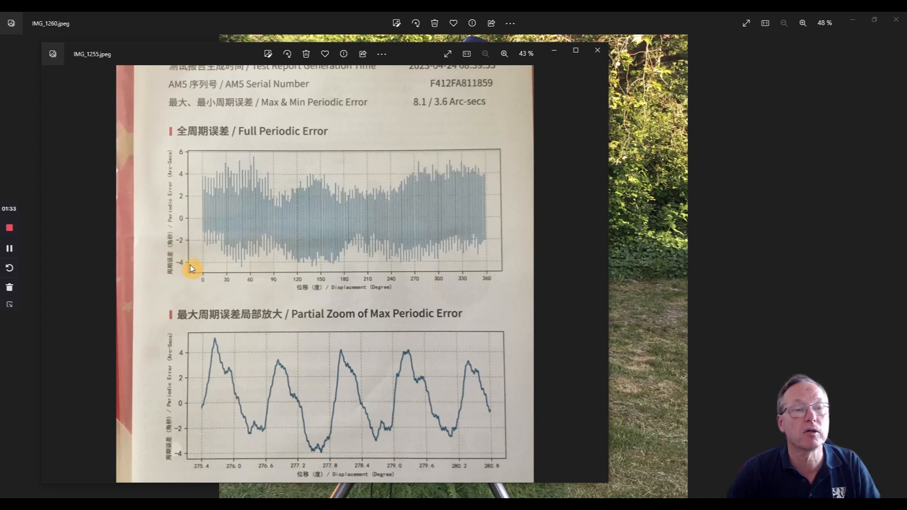
pyautogui.moveTo(252, 169)
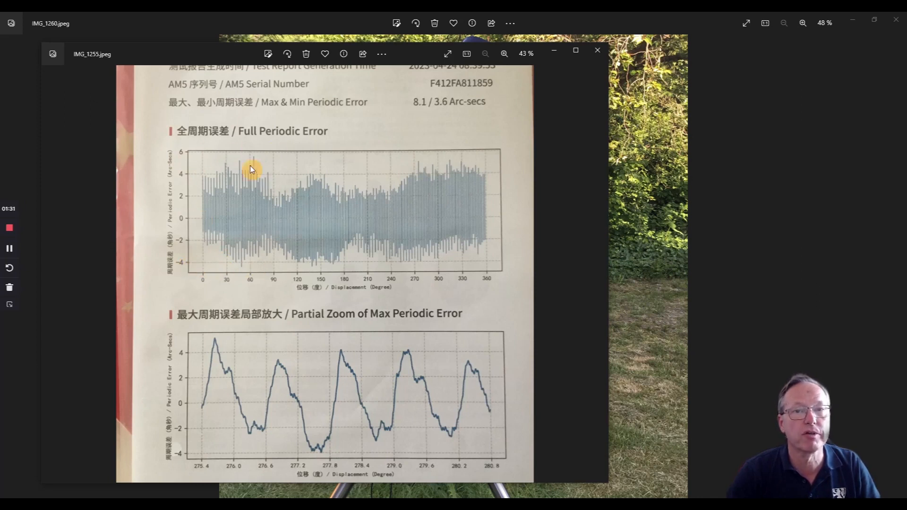
pyautogui.moveTo(256, 205)
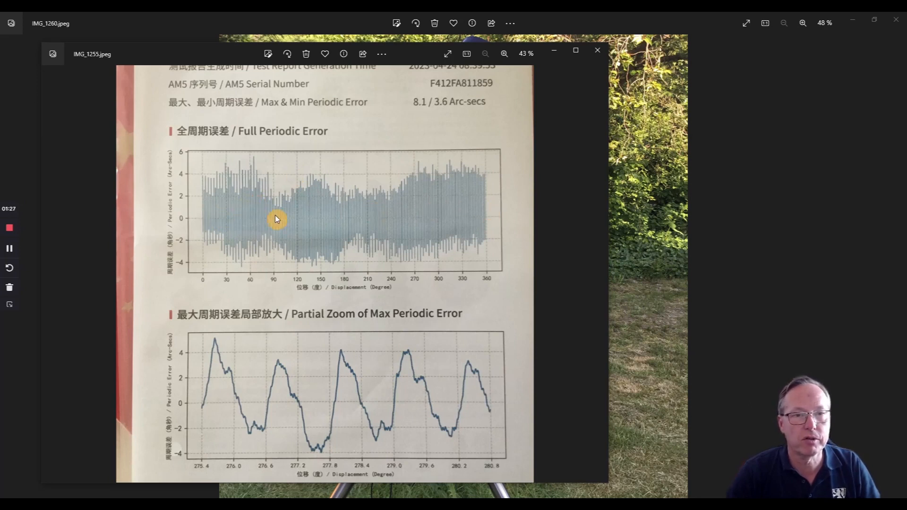
pyautogui.moveTo(420, 104)
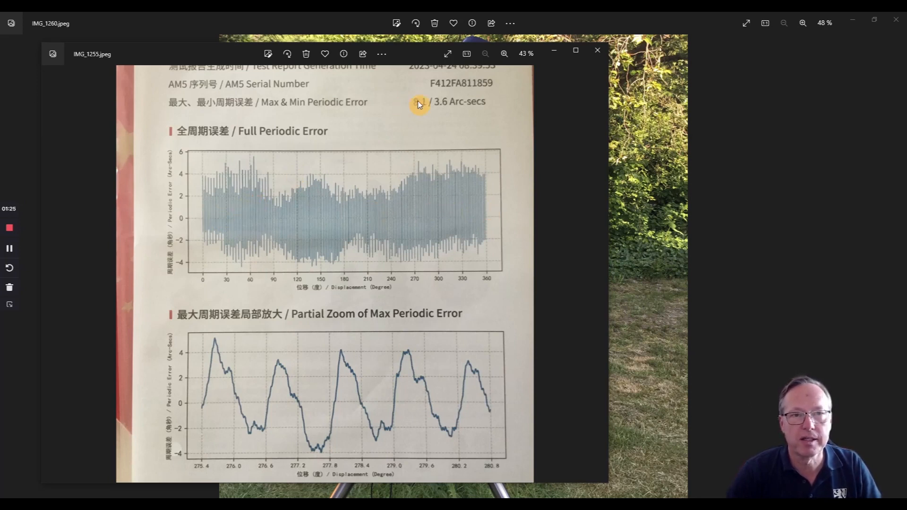
pyautogui.moveTo(428, 112)
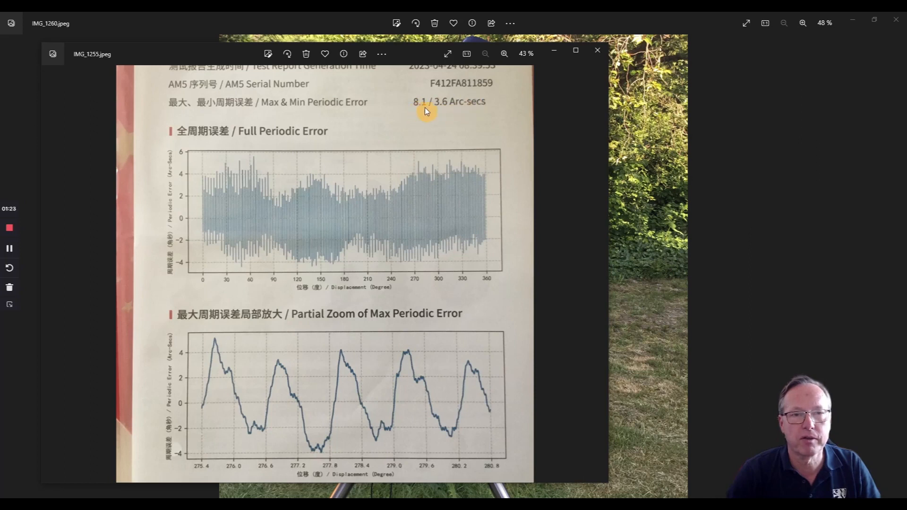
pyautogui.moveTo(362, 115)
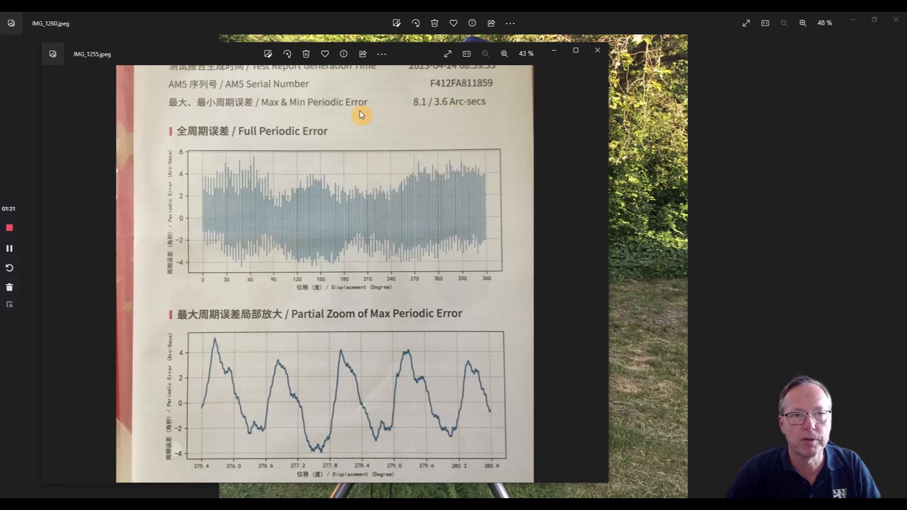
pyautogui.moveTo(463, 115)
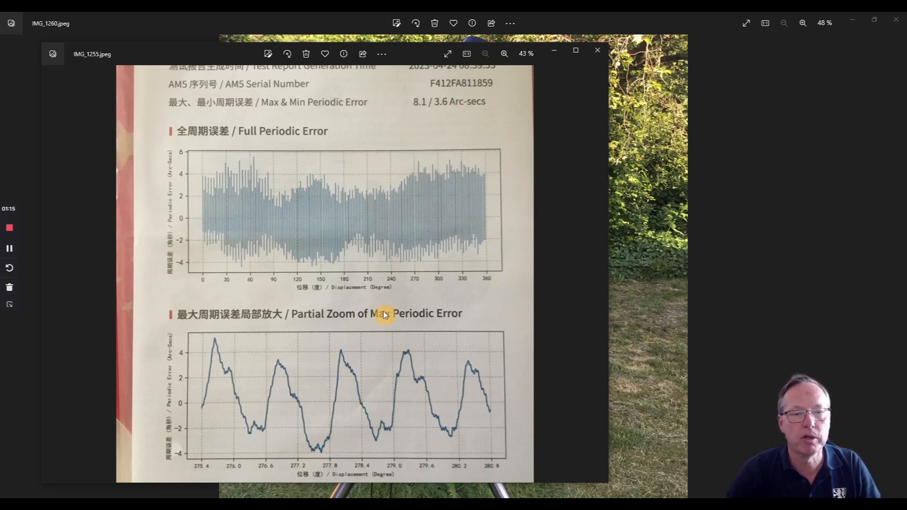
pyautogui.moveTo(352, 399)
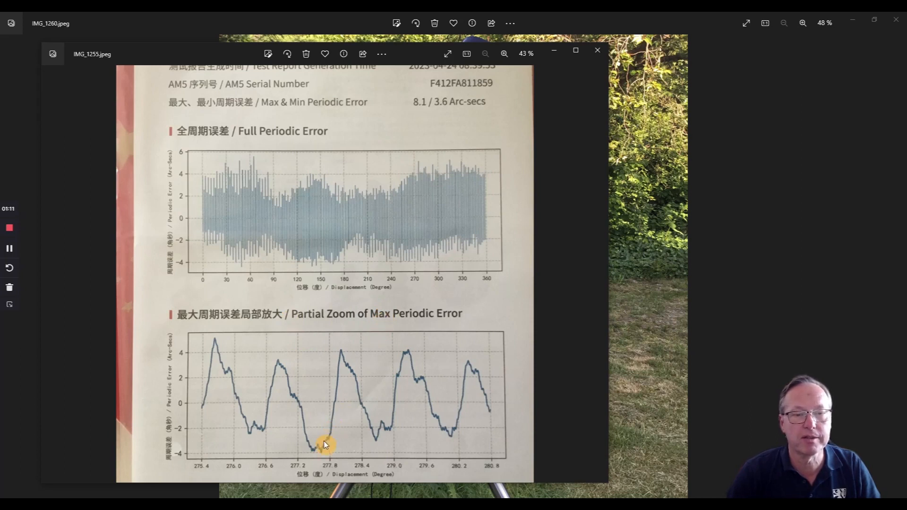
pyautogui.moveTo(342, 354)
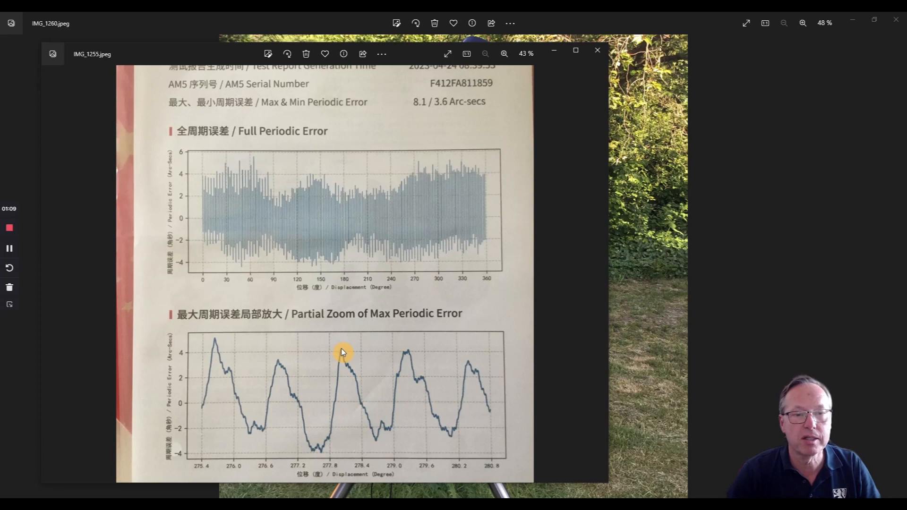
pyautogui.moveTo(333, 434)
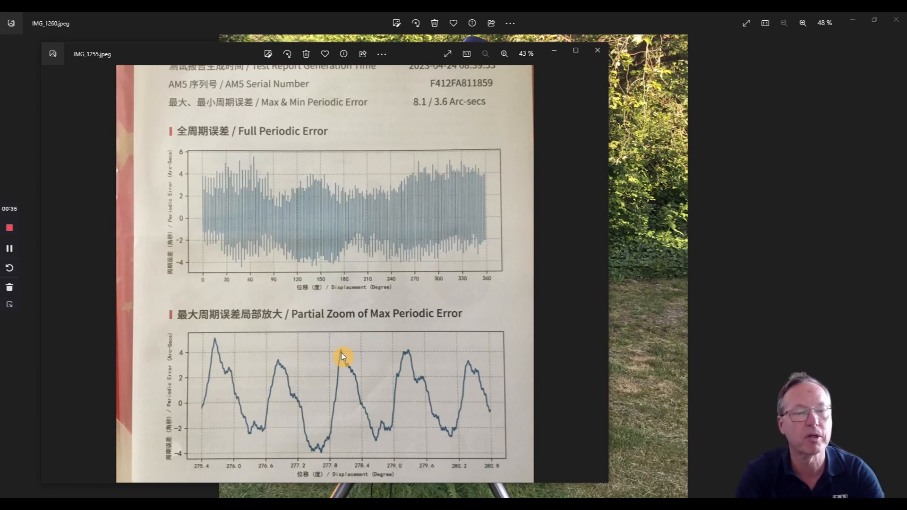
pyautogui.moveTo(322, 361)
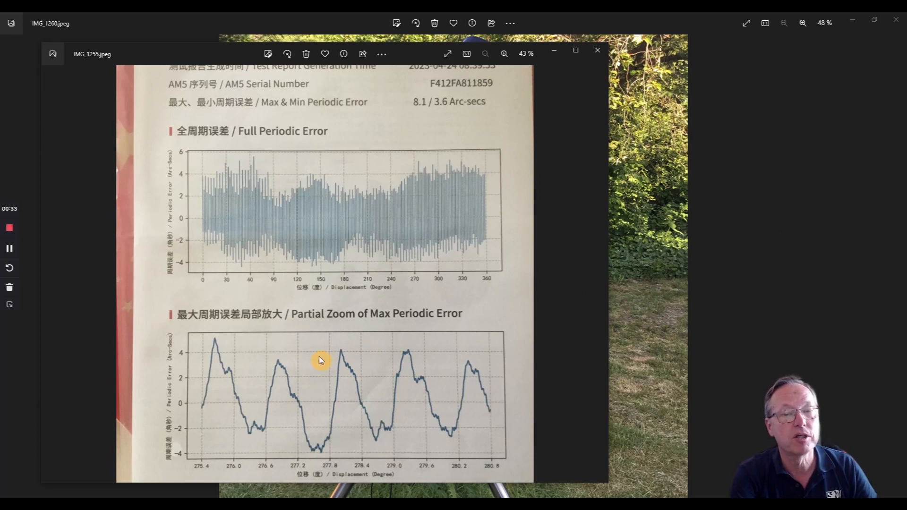
pyautogui.moveTo(224, 357)
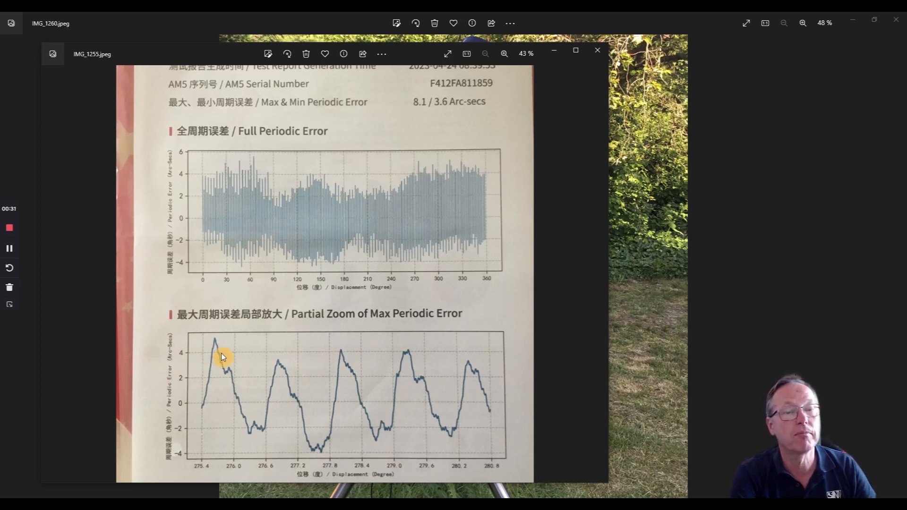
pyautogui.moveTo(195, 448)
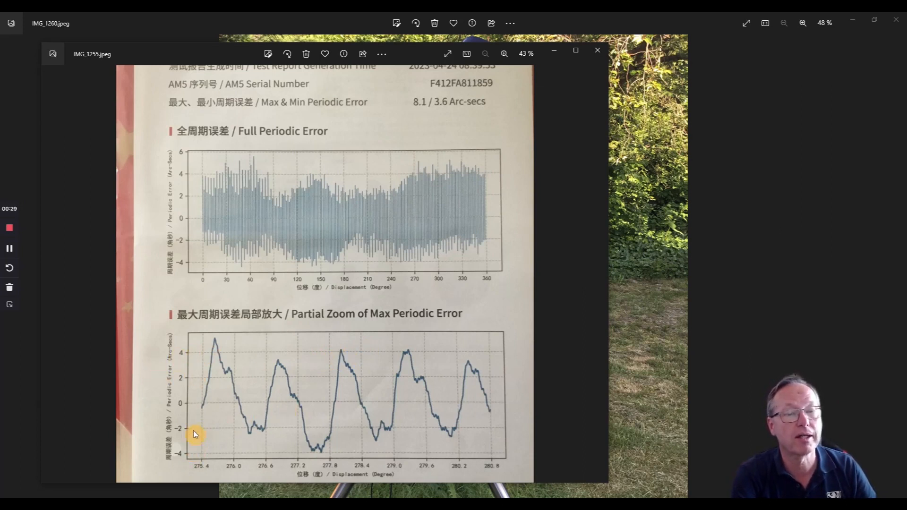
pyautogui.moveTo(346, 352)
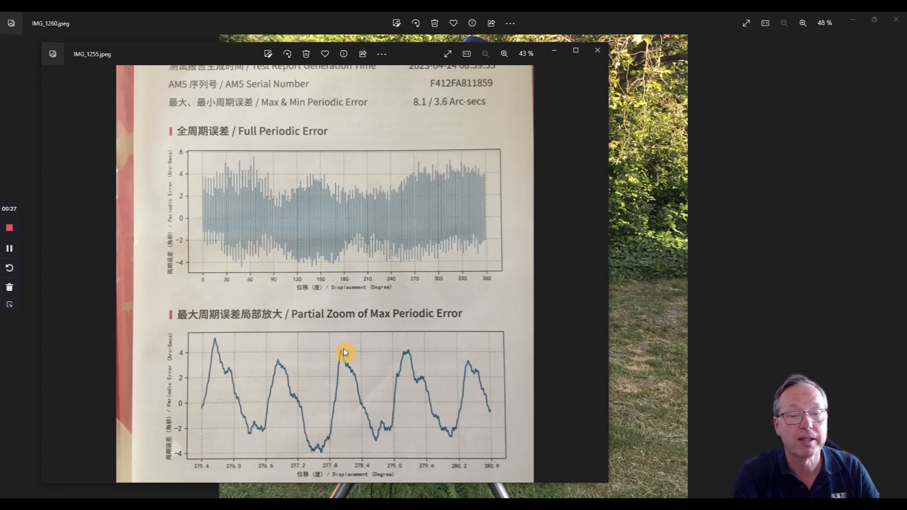
pyautogui.moveTo(371, 491)
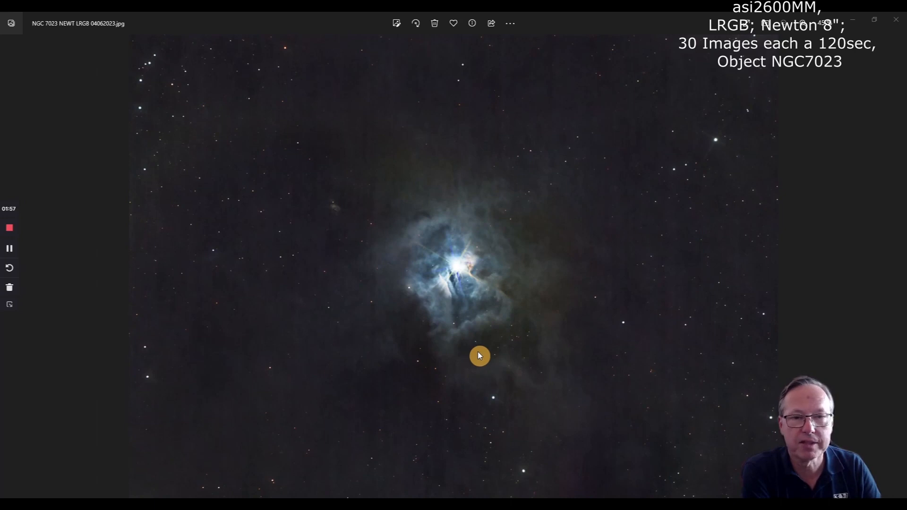
pyautogui.moveTo(547, 320)
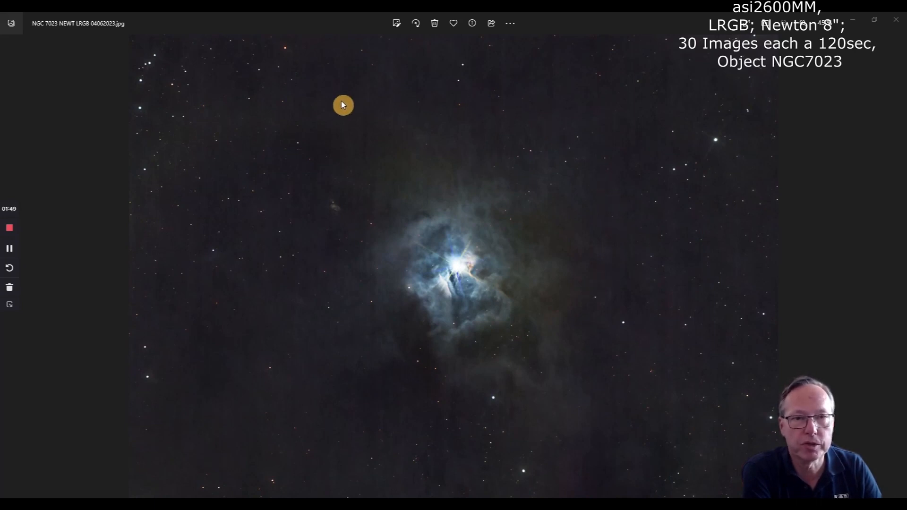
pyautogui.moveTo(291, 101)
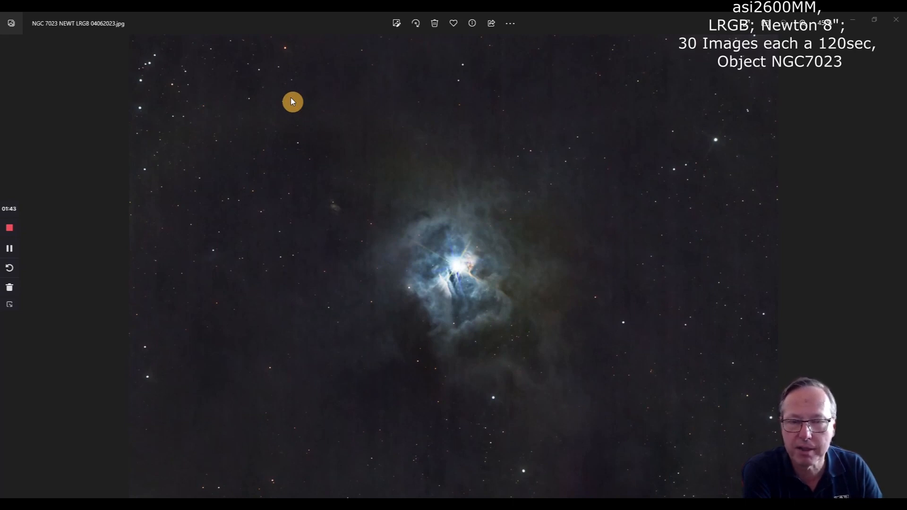
pyautogui.moveTo(595, 372)
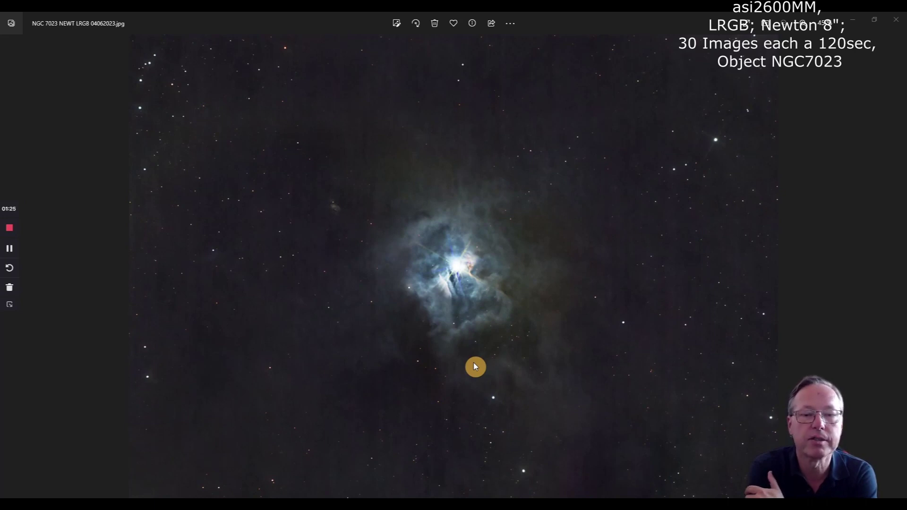
pyautogui.moveTo(485, 275)
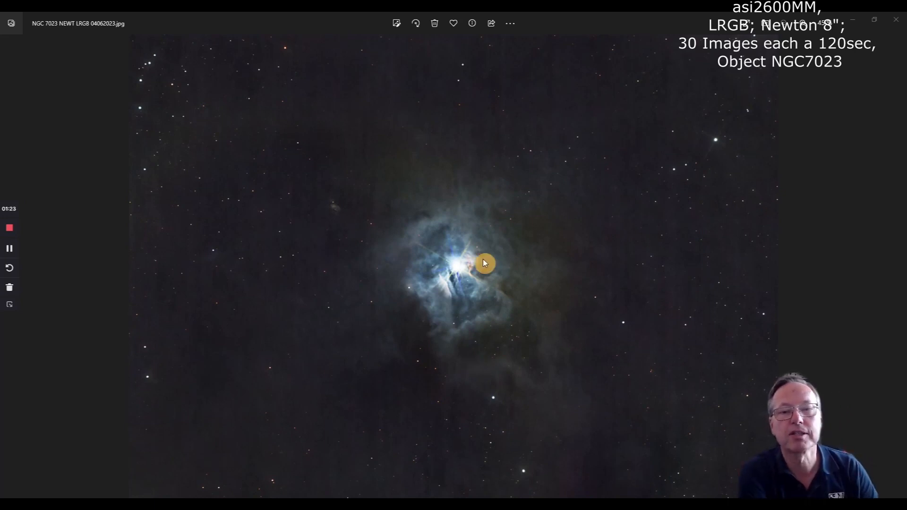
pyautogui.moveTo(495, 228)
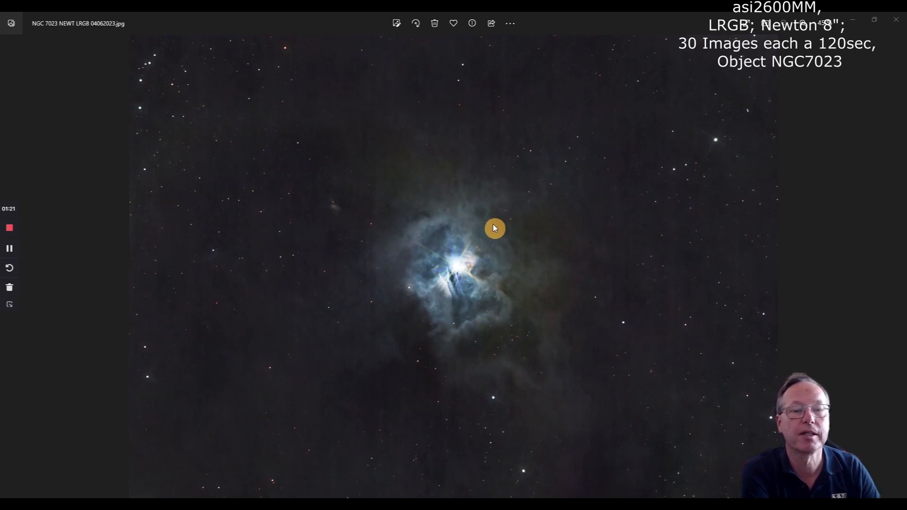
pyautogui.moveTo(393, 192)
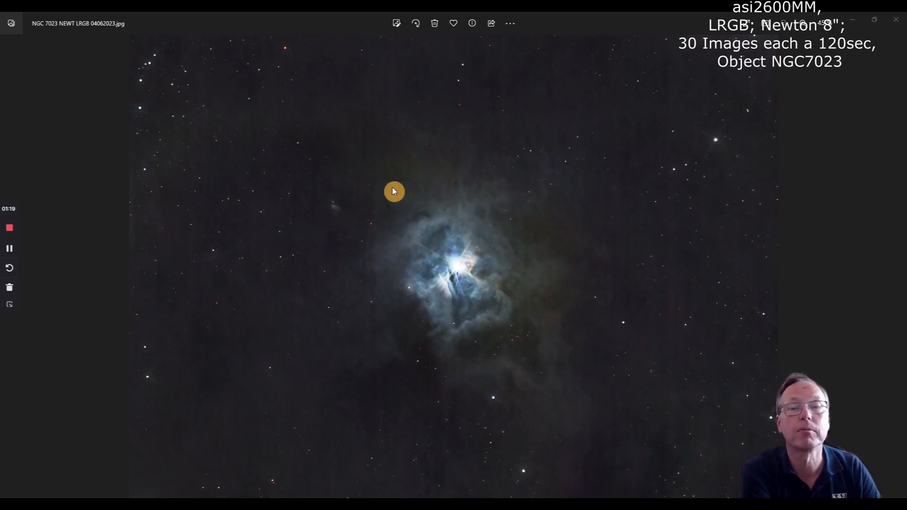
pyautogui.moveTo(719, 146)
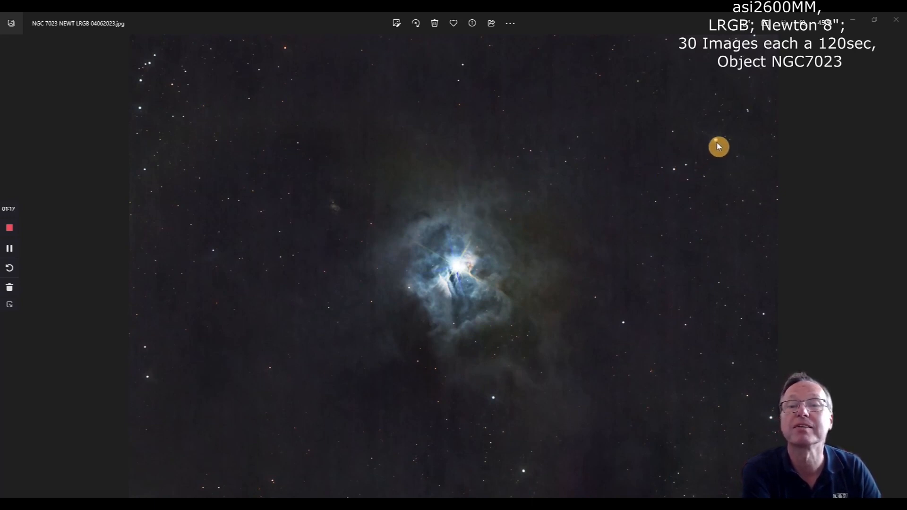
pyautogui.moveTo(694, 155)
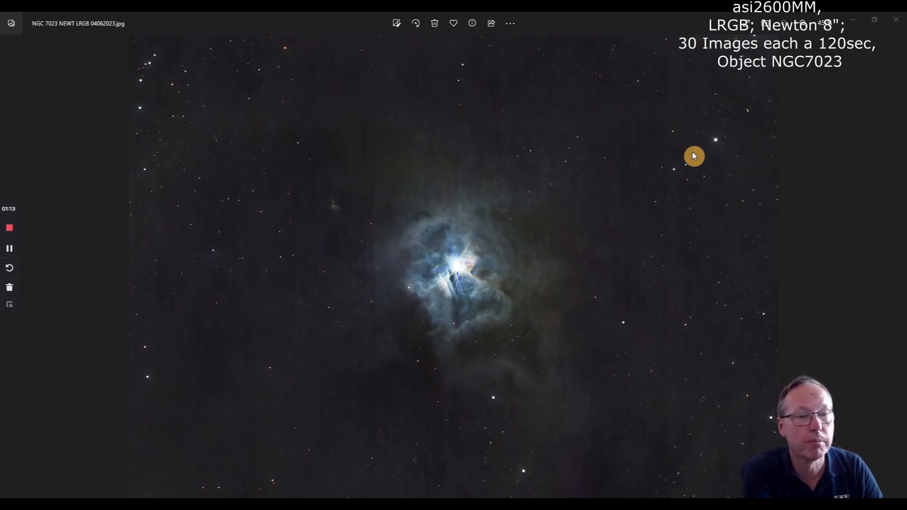
pyautogui.moveTo(628, 151)
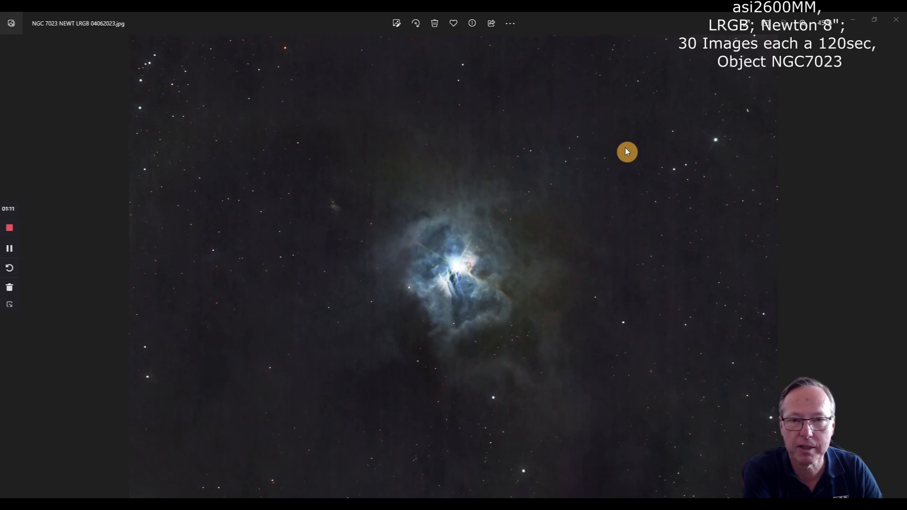
pyautogui.moveTo(619, 135)
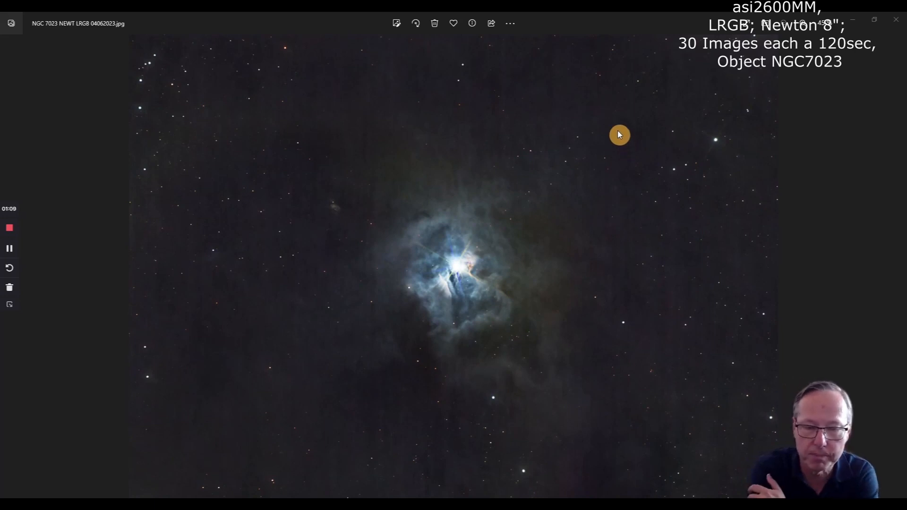